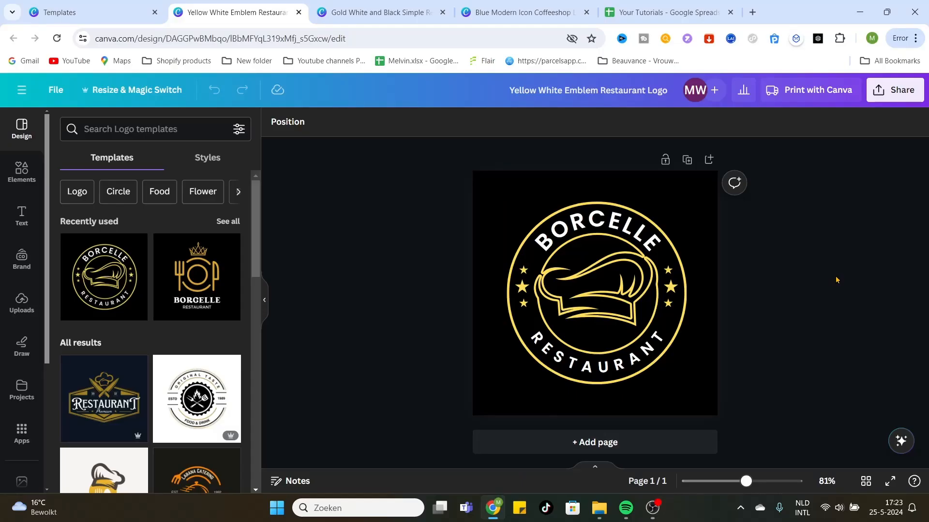
mouse_move(825, 289)
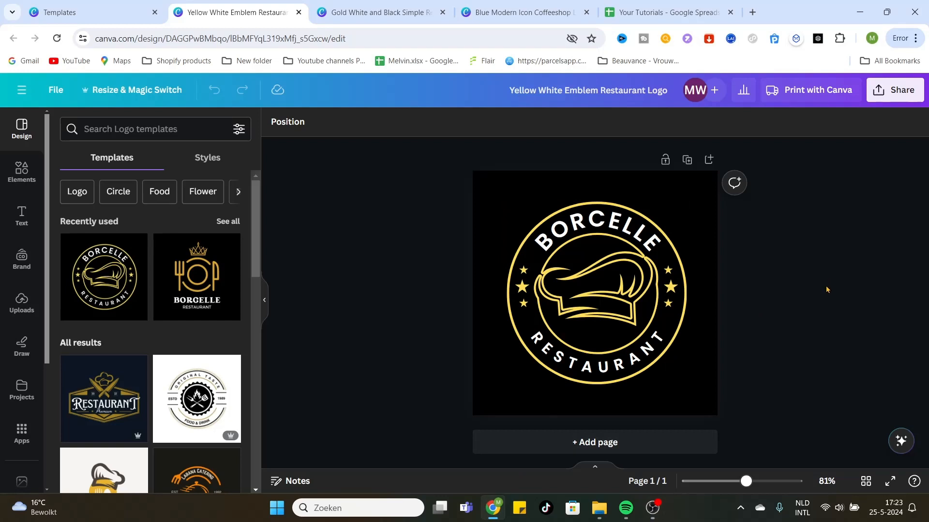
mouse_move(808, 304)
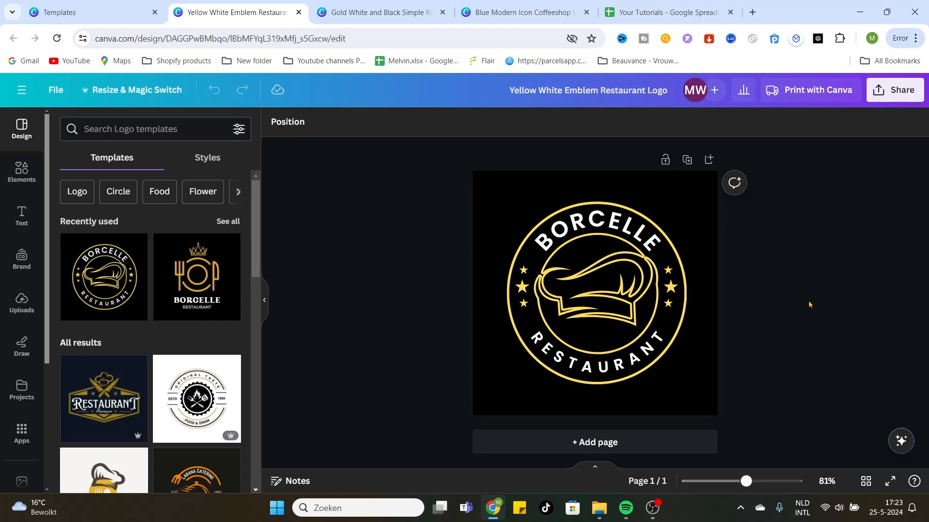
mouse_move(896, 90)
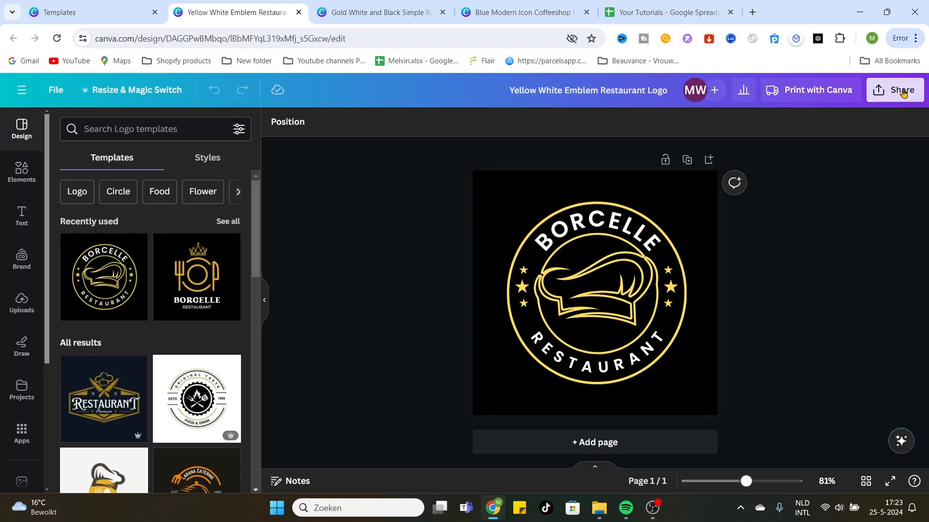
Bring up Share > Download for the Borcelle logo with PNG kept as the file type
left_click(896, 90)
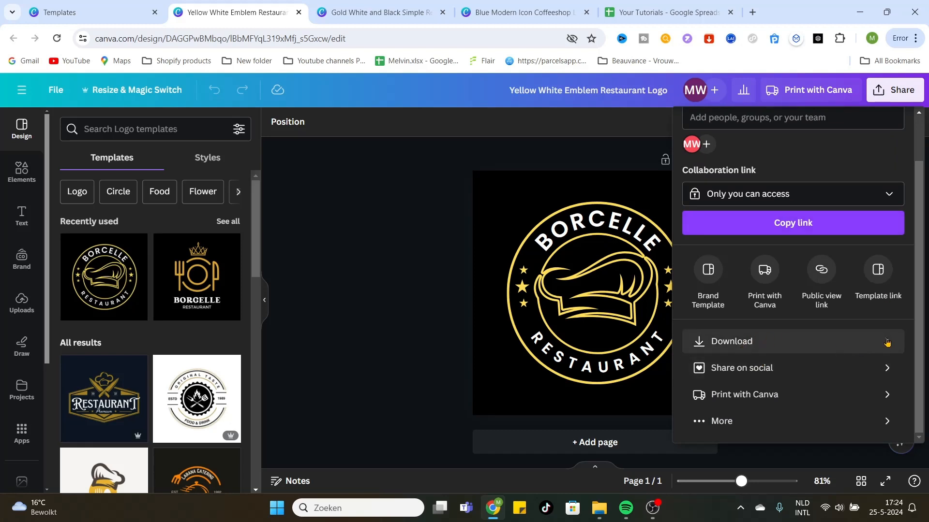
left_click(731, 341)
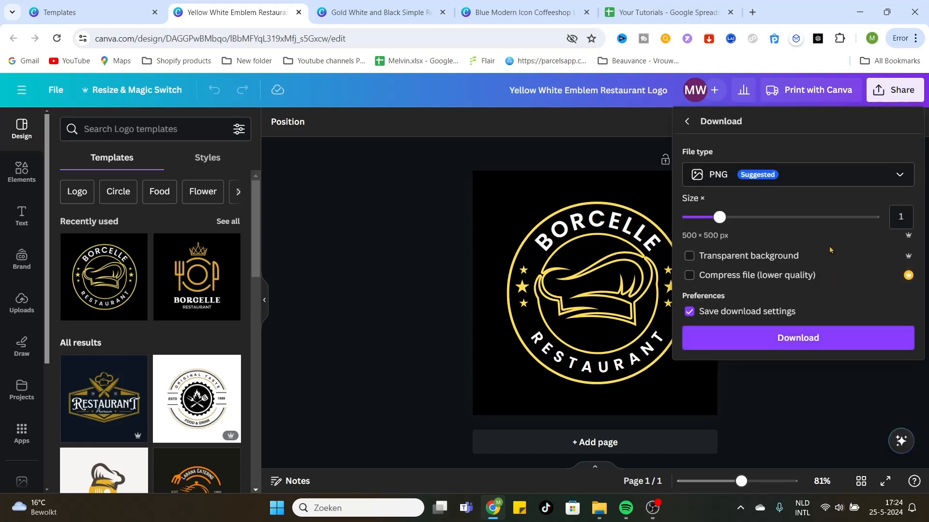
mouse_move(739, 200)
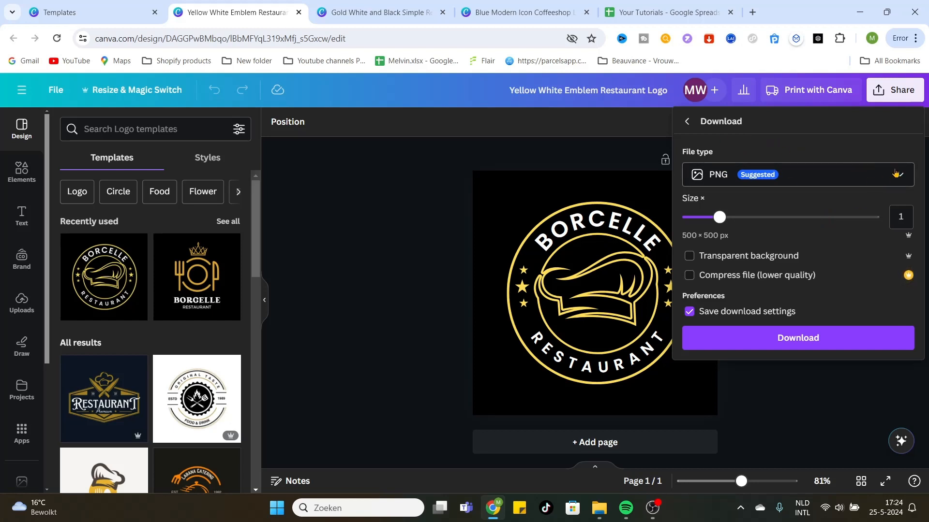
left_click(796, 174)
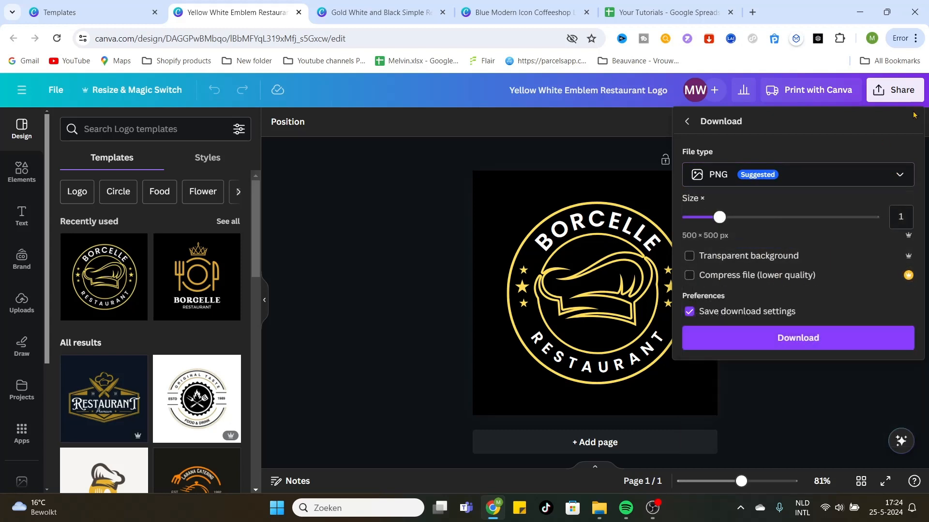
Switch on Transparent background for the 500 × 500 px PNG export
left_click(688, 255)
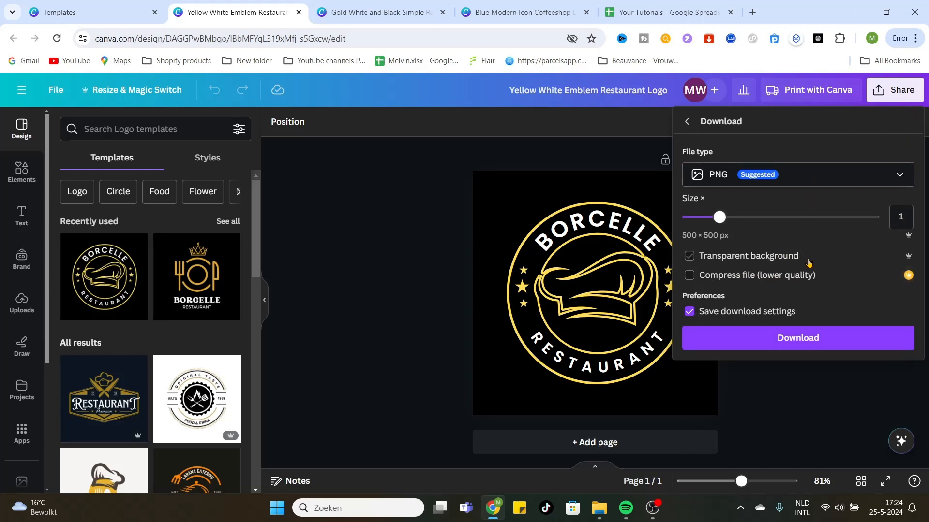
left_click(689, 255)
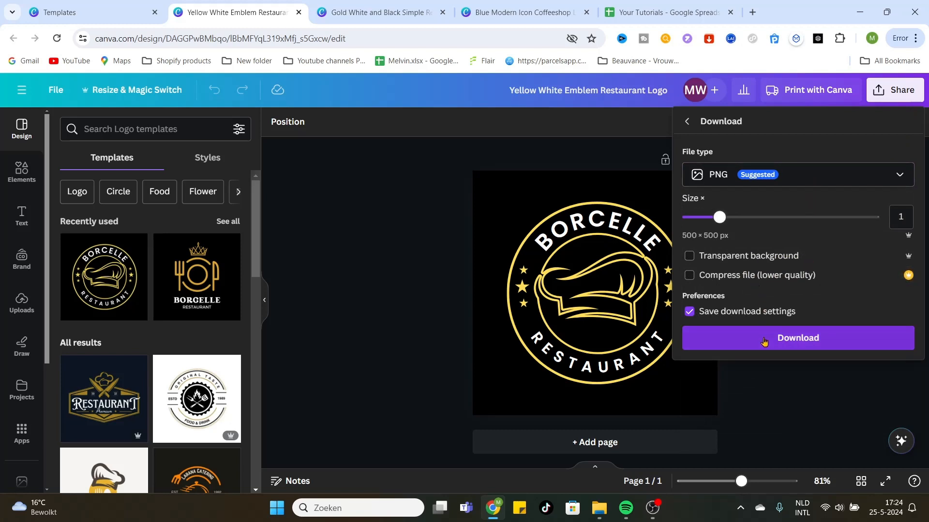
left_click(688, 256)
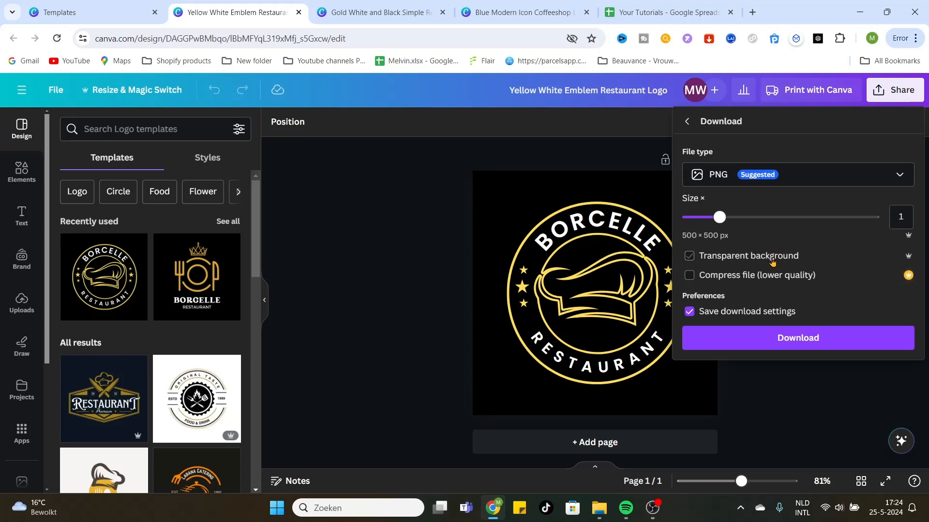
mouse_move(770, 262)
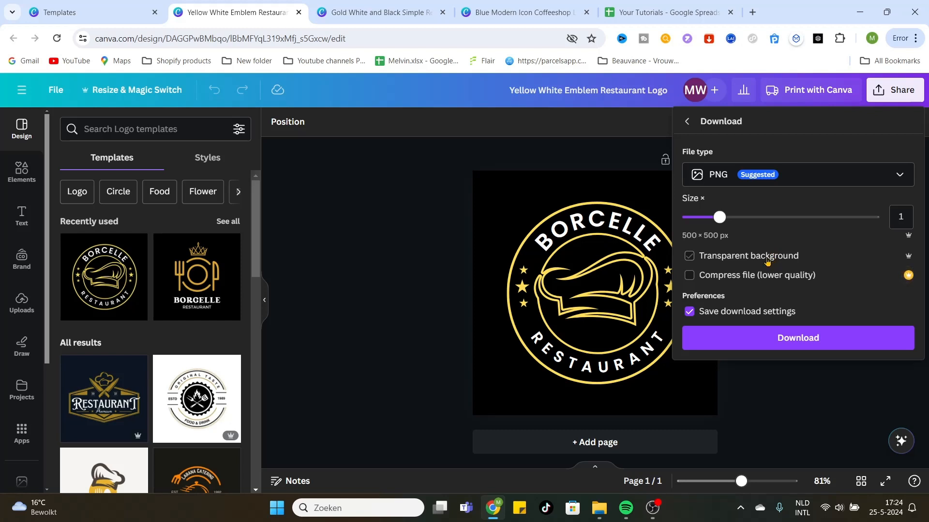
left_click(688, 255)
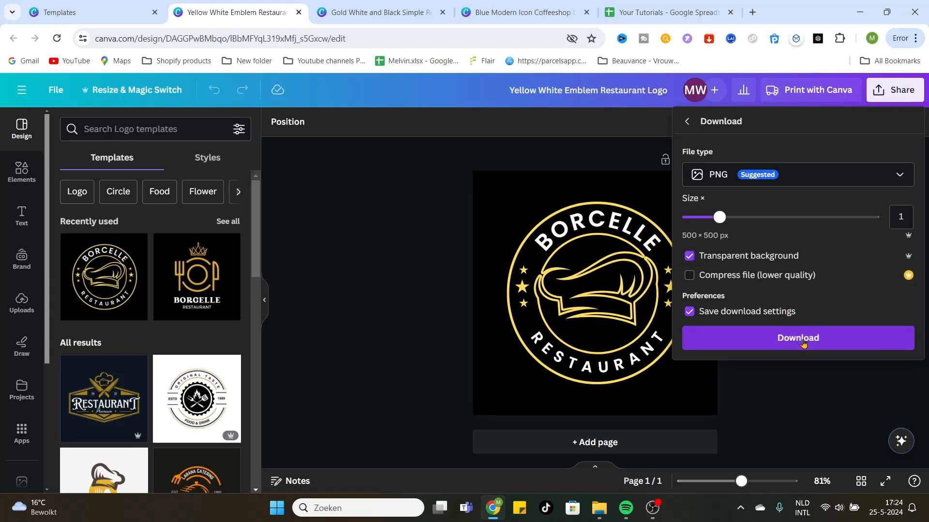
mouse_move(850, 306)
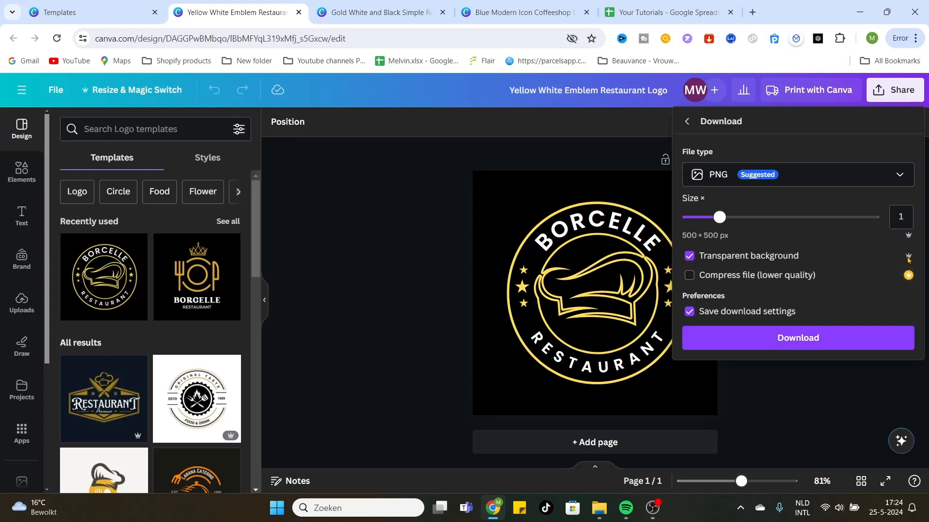
mouse_move(910, 263)
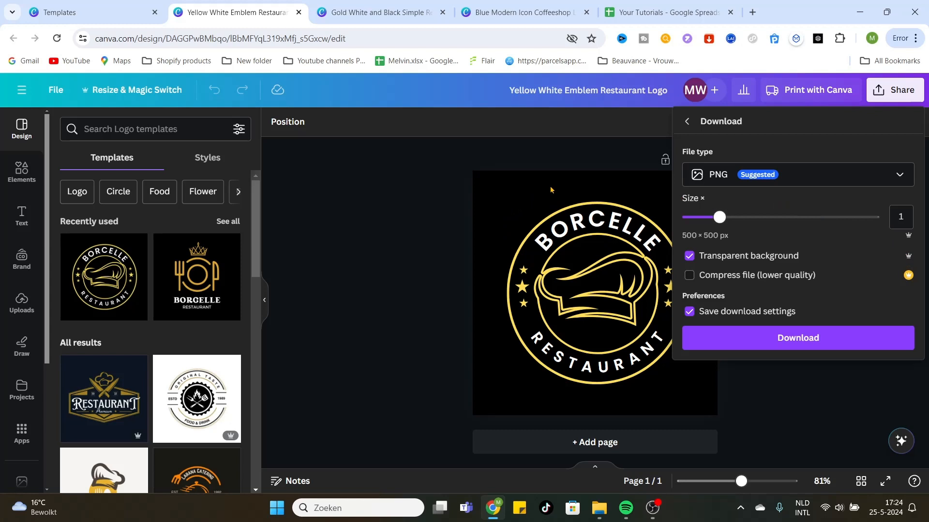
mouse_move(559, 238)
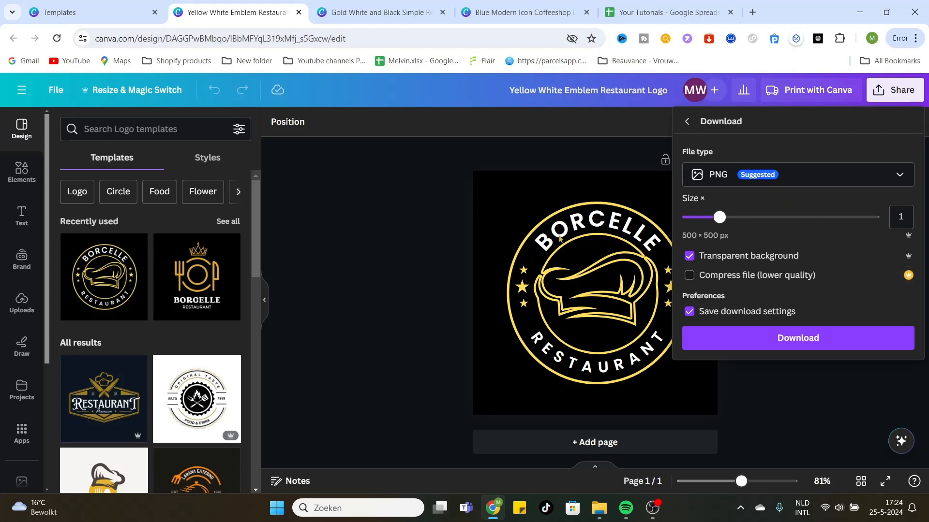
Switch Transparent background back off so the PNG keeps its black background, compression off
left_click(689, 275)
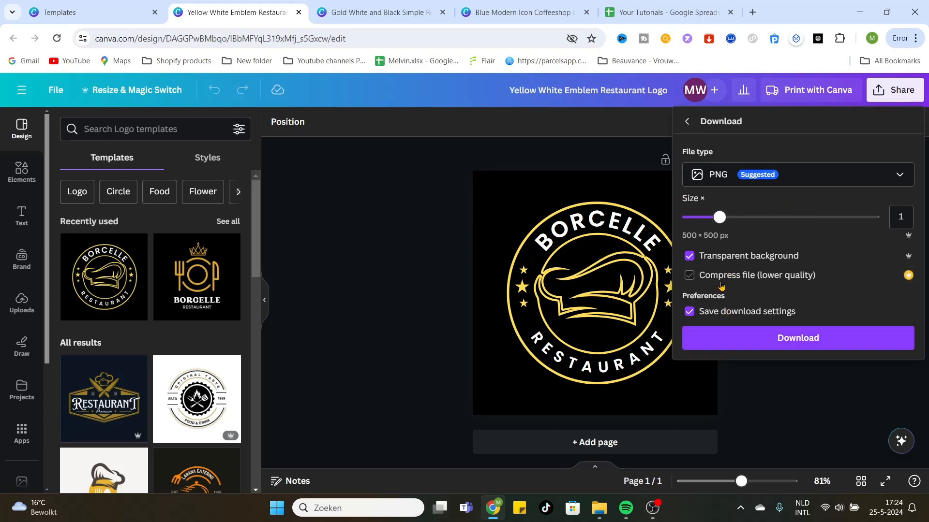
left_click(688, 275)
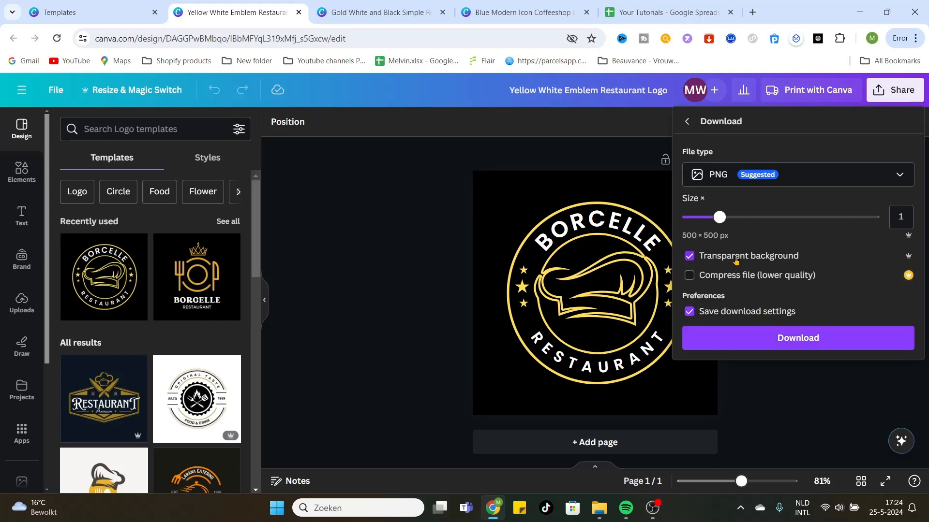
left_click(689, 256)
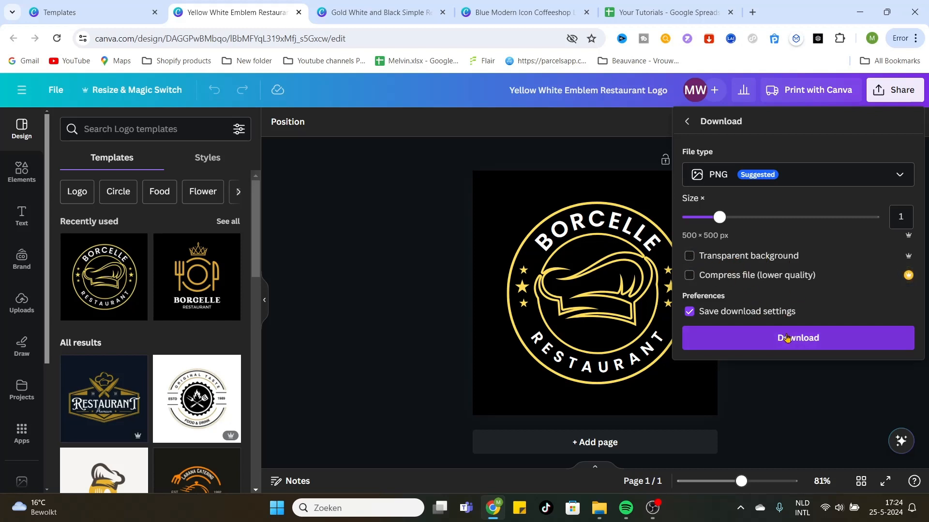
mouse_move(714, 324)
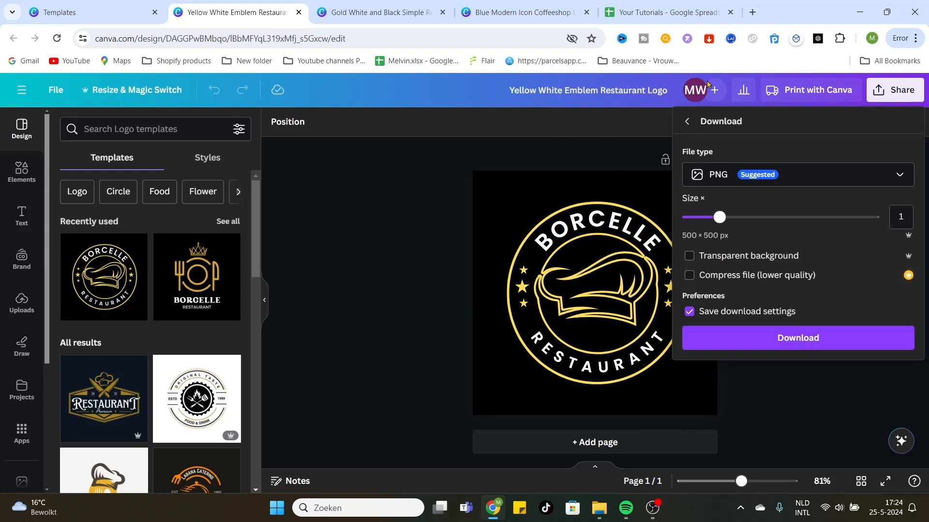
mouse_move(557, 142)
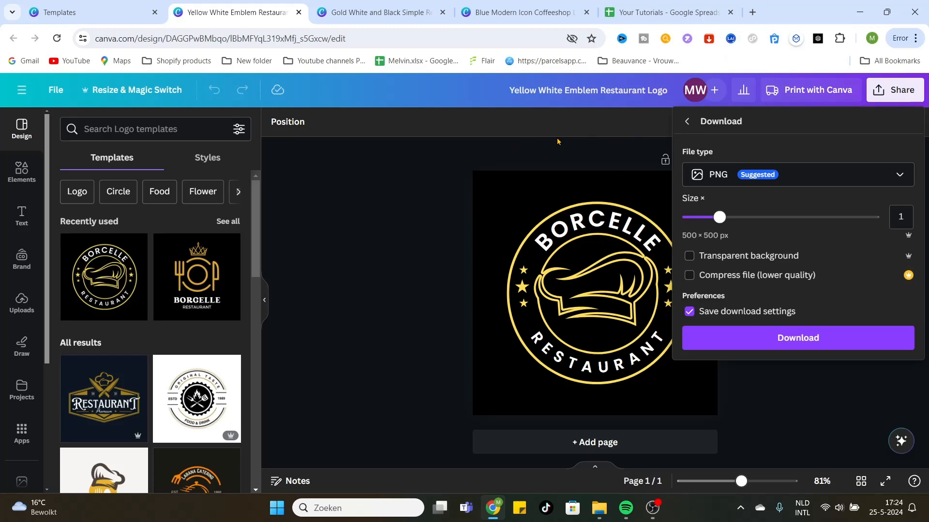
mouse_move(576, 244)
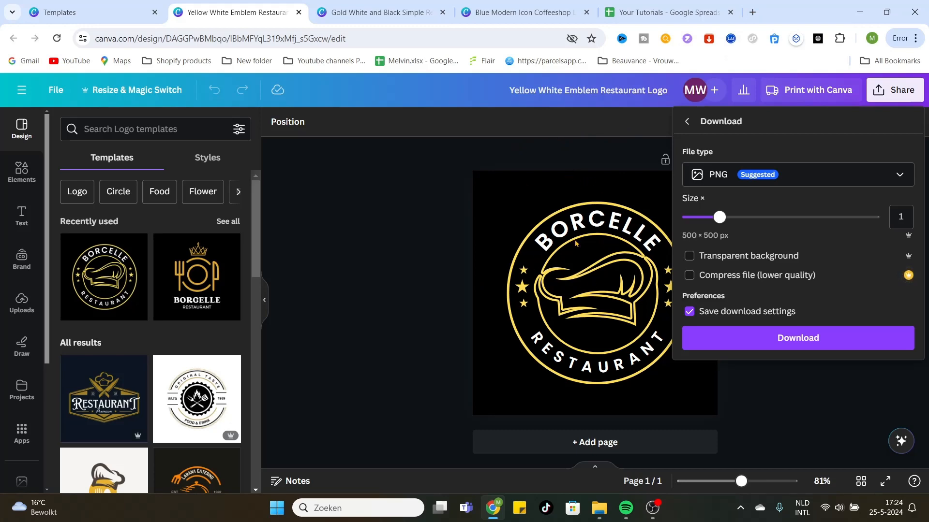
mouse_move(752, 11)
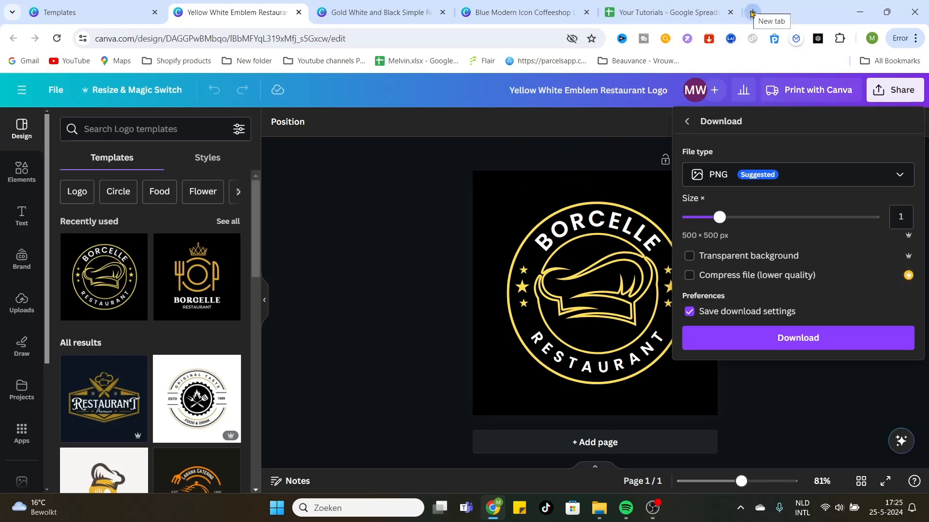
Load remove.bg in a new Chrome tab via the 'background' address-bar suggestion
left_click(750, 11)
type("BACK")
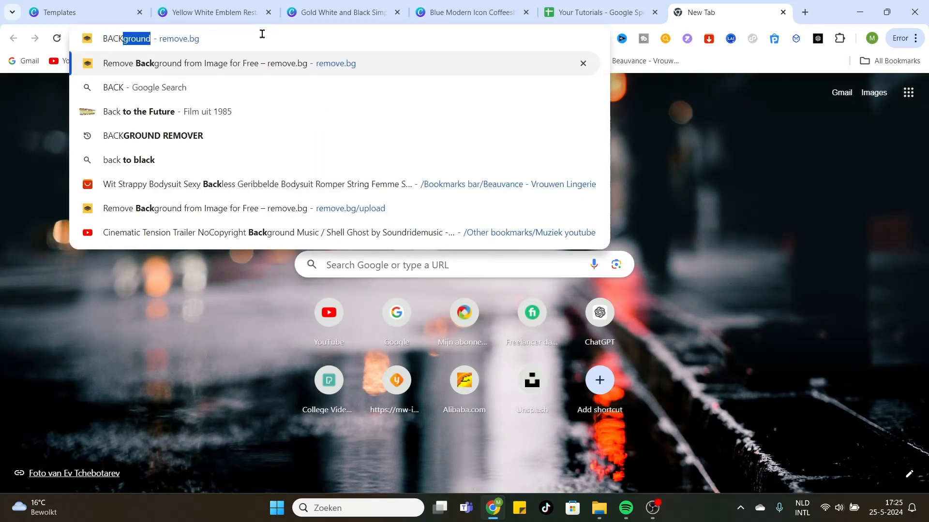
mouse_move(212, 44)
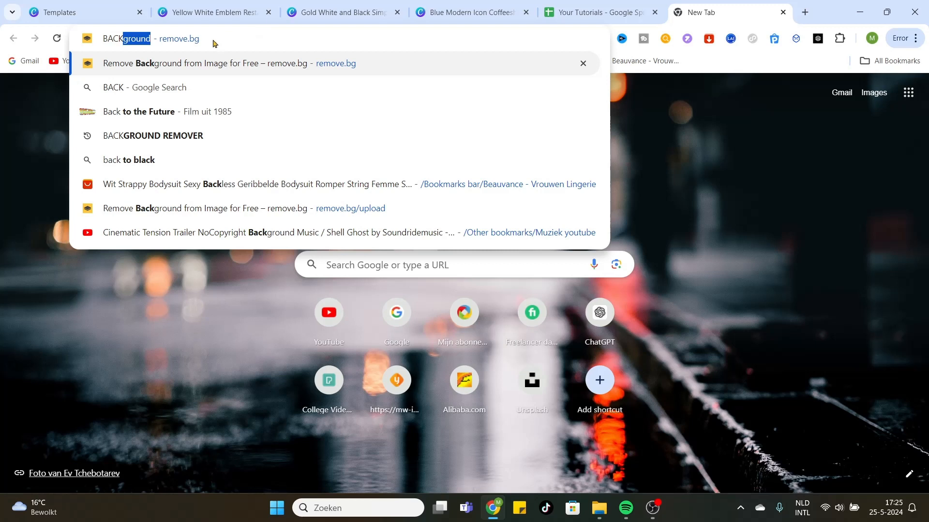
mouse_move(201, 47)
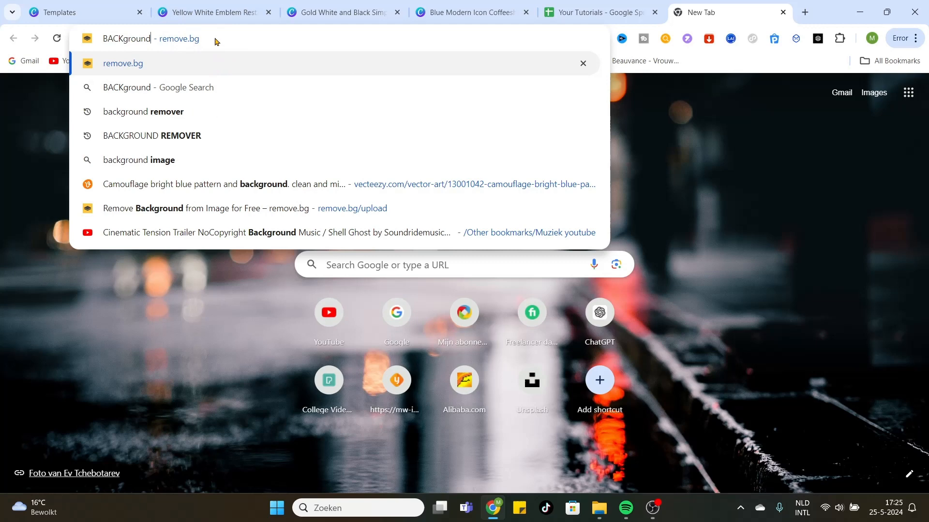
mouse_move(224, 71)
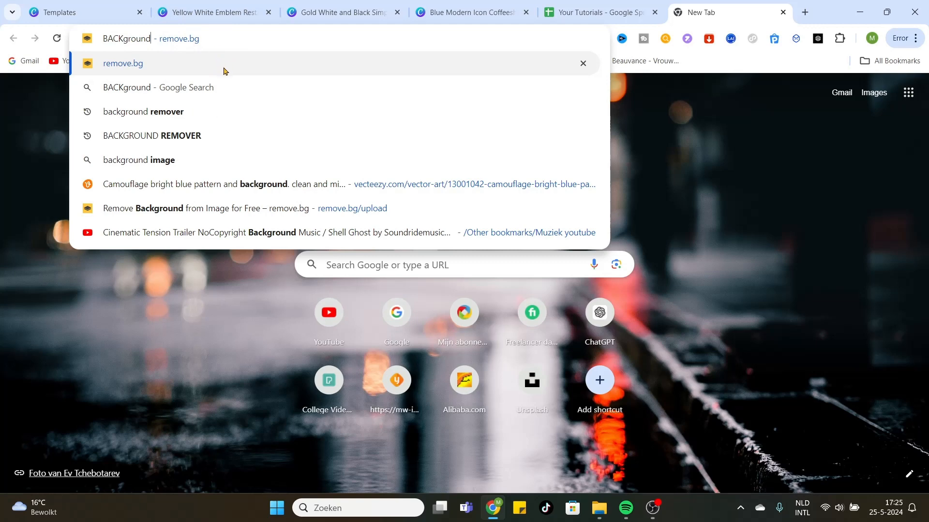
left_click(122, 64)
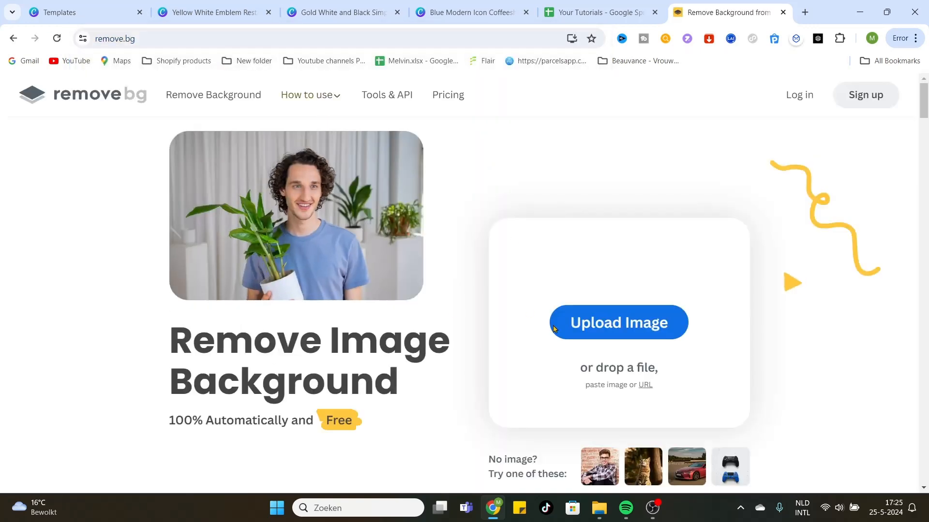
Upload the GTA V picture to remove.bg and get the cut-out result with download sizes
left_click(618, 323)
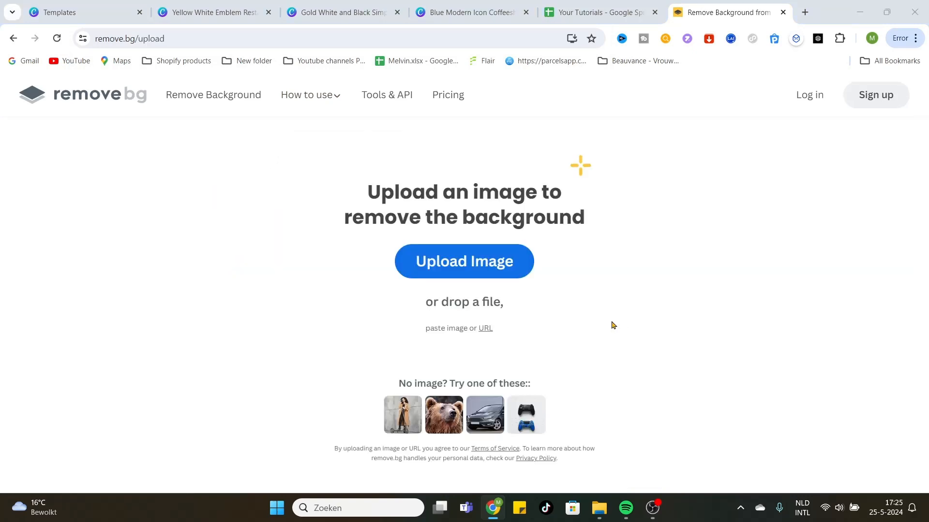
left_click(464, 261)
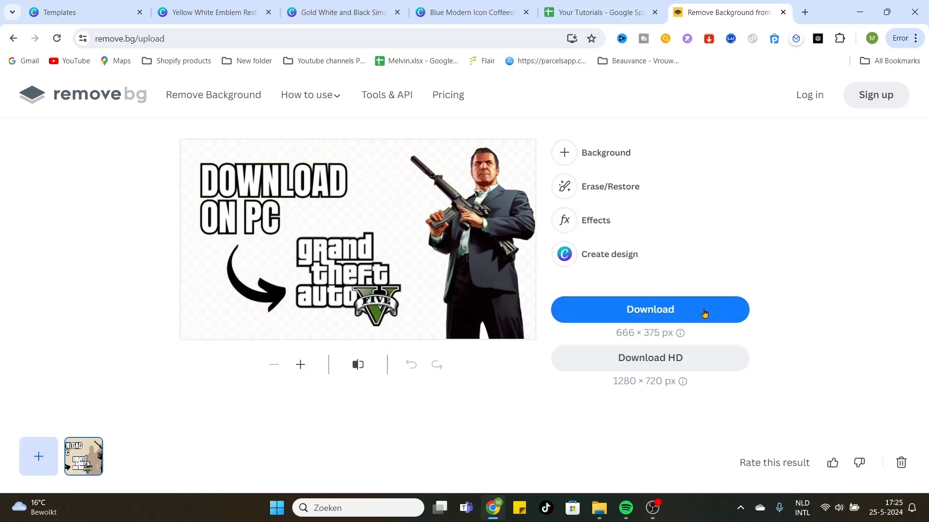
mouse_move(539, 312)
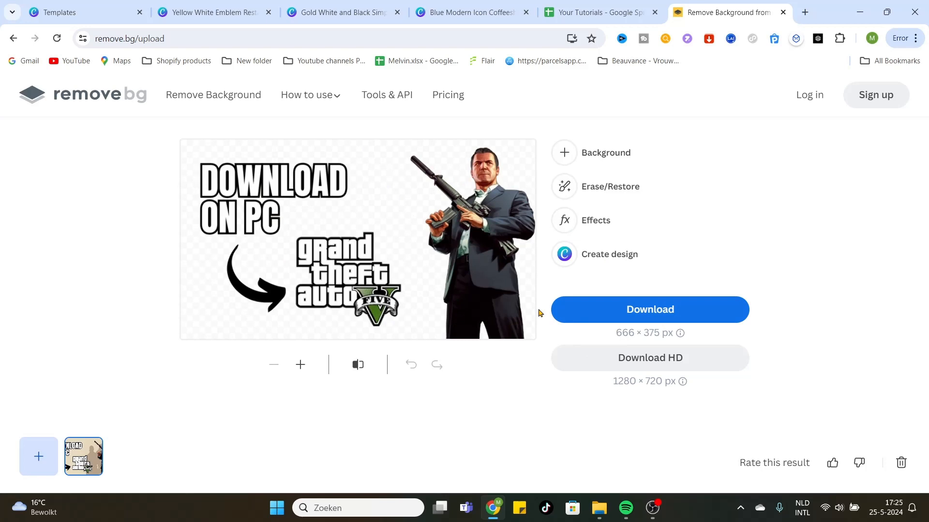
mouse_move(552, 289)
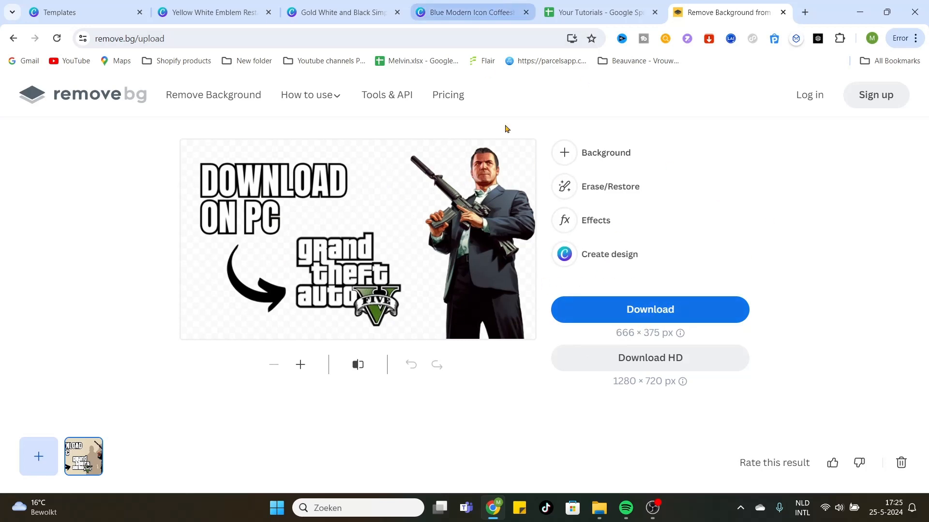
mouse_move(667, 193)
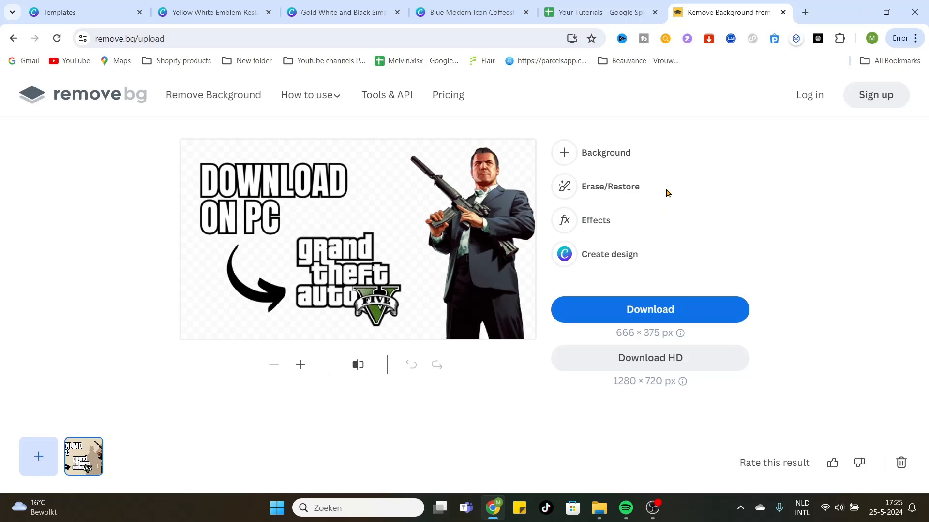